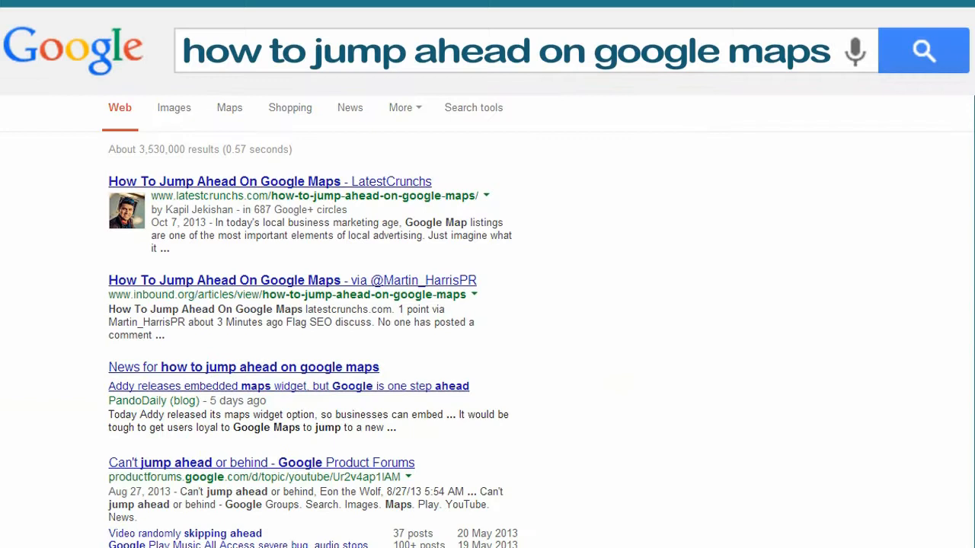
mouse_move(137, 343)
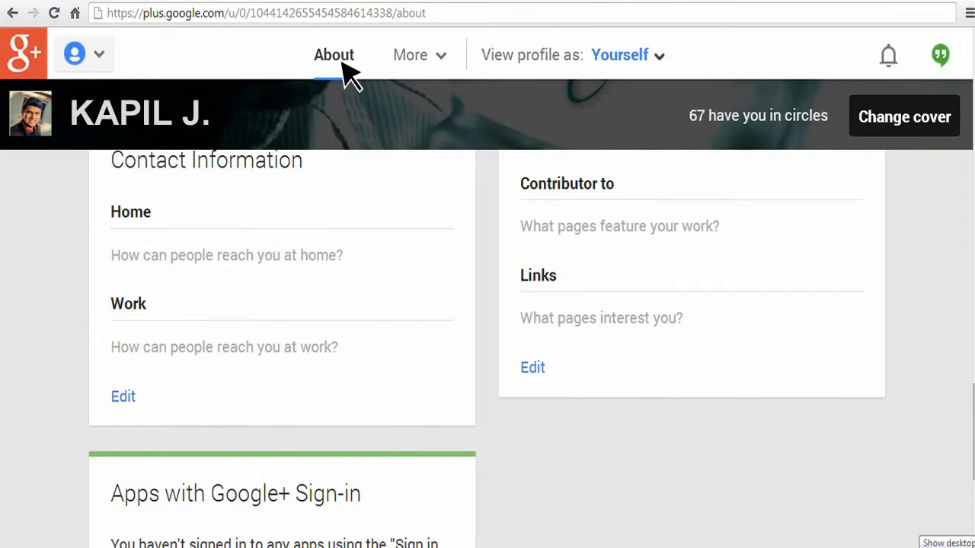
mouse_move(594, 195)
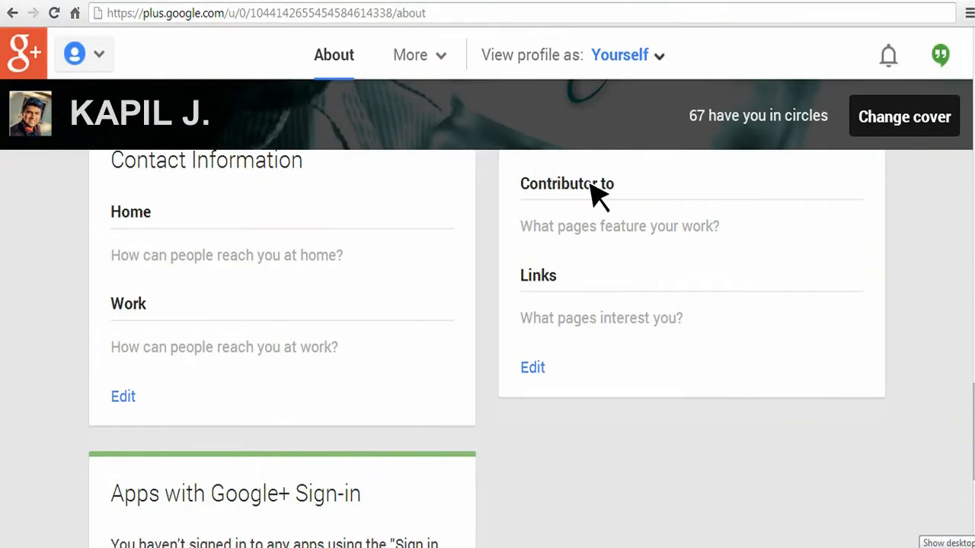